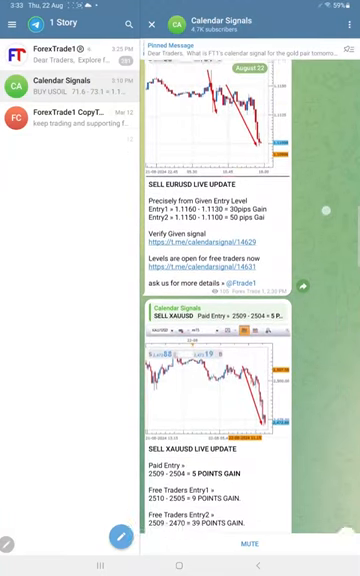
scroll(down, 3)
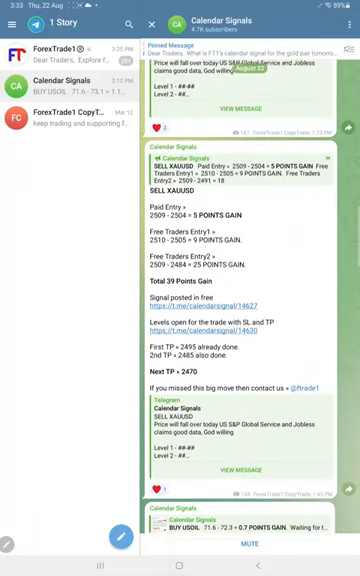
scroll(down, 3)
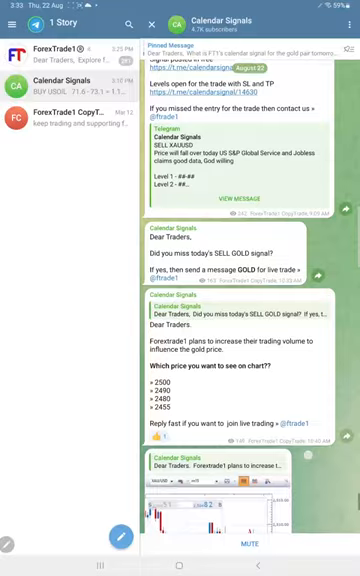
scroll(down, 3)
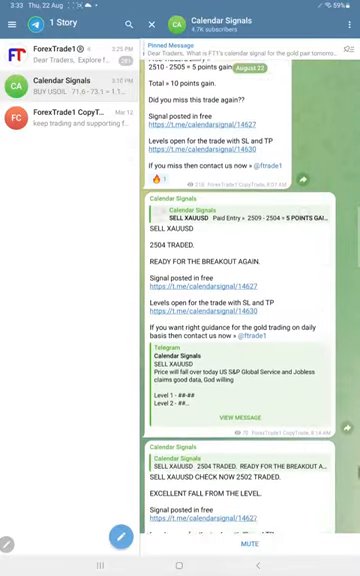
scroll(down, 3)
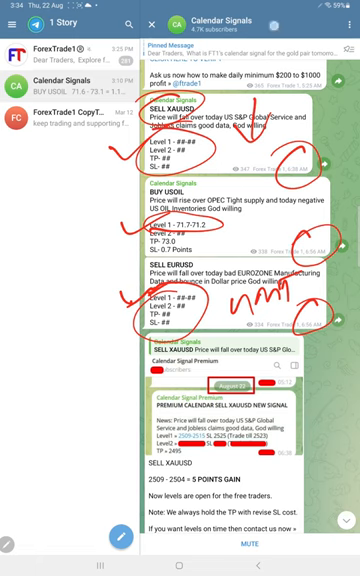
scroll(down, 3)
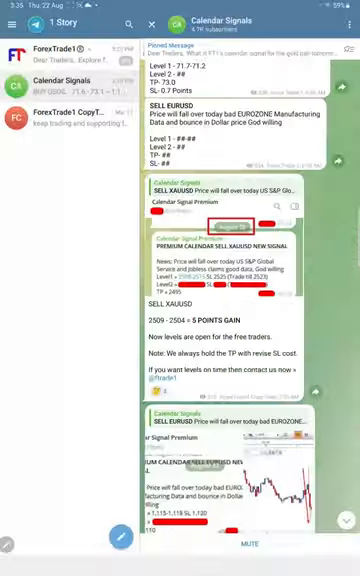
scroll(down, 3)
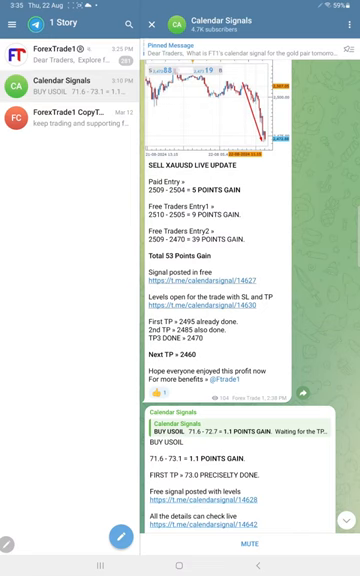
scroll(down, 3)
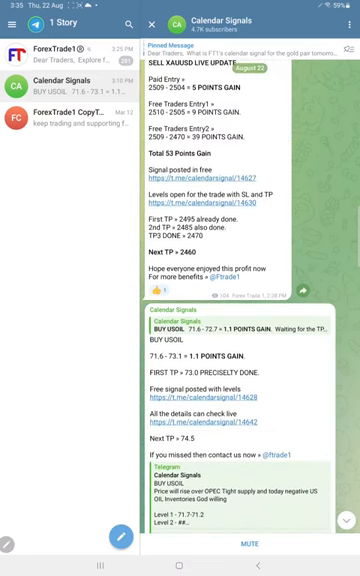
scroll(up, 3)
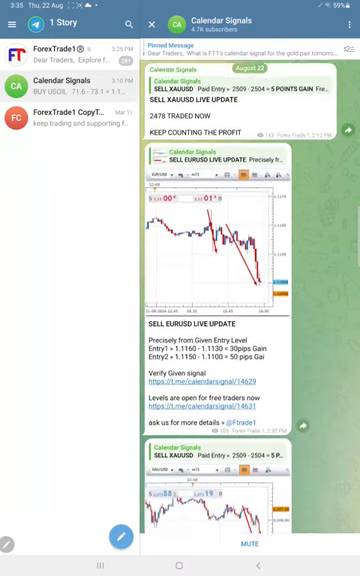
scroll(down, 3)
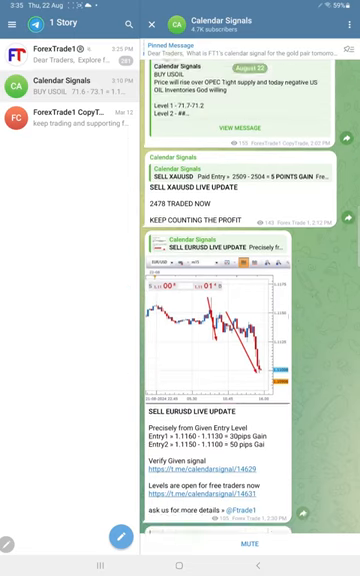
scroll(down, 3)
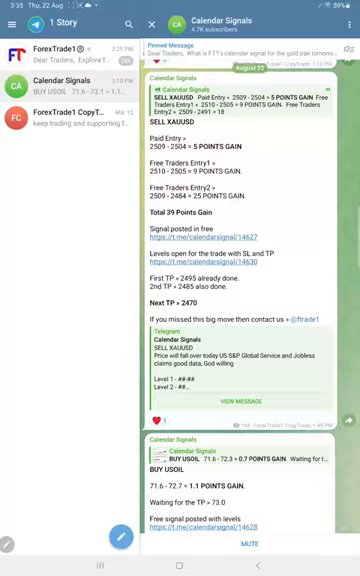
scroll(down, 3)
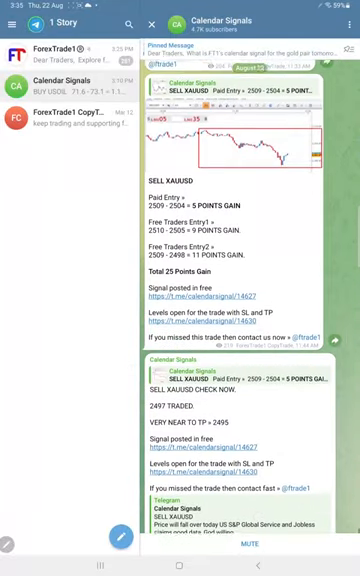
scroll(down, 3)
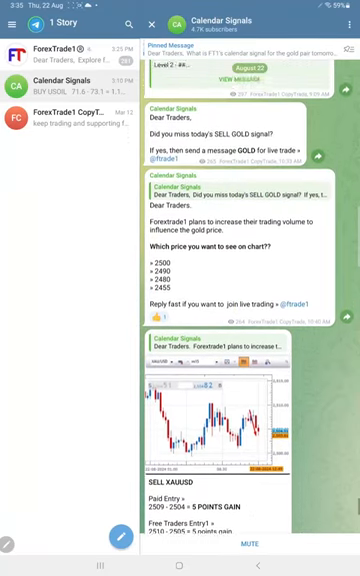
scroll(down, 3)
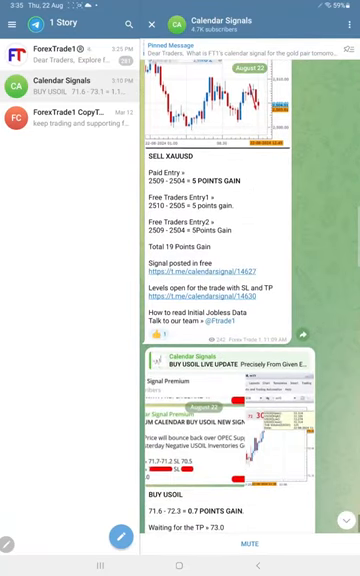